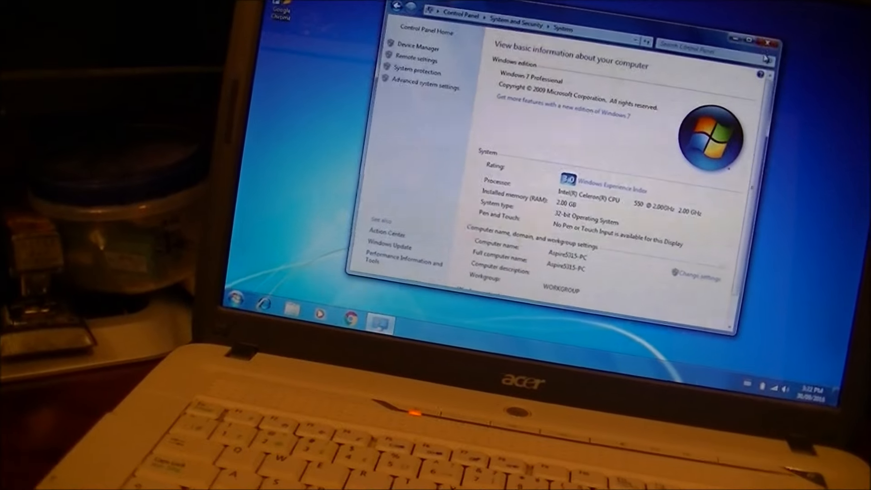
# - Close the System window, leaving the Acer laptop's desktop clear
pyautogui.click(770, 39)
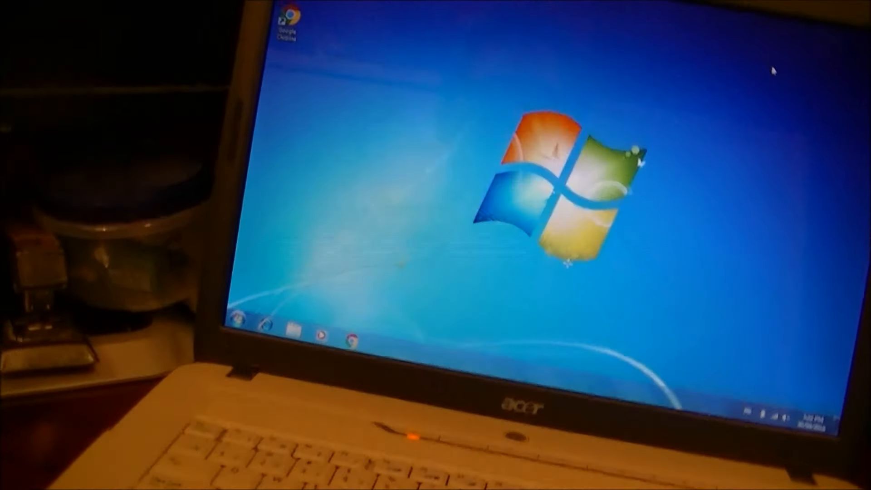